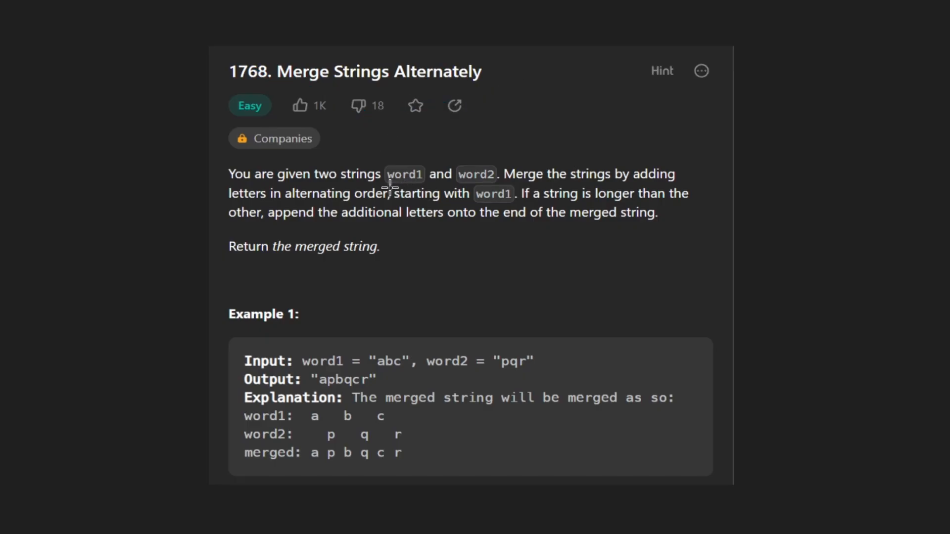
# Draw the horizontal pointer stroke over the problem with the pen overlay
pyautogui.moveTo(367, 193); pyautogui.dragTo(433, 193)
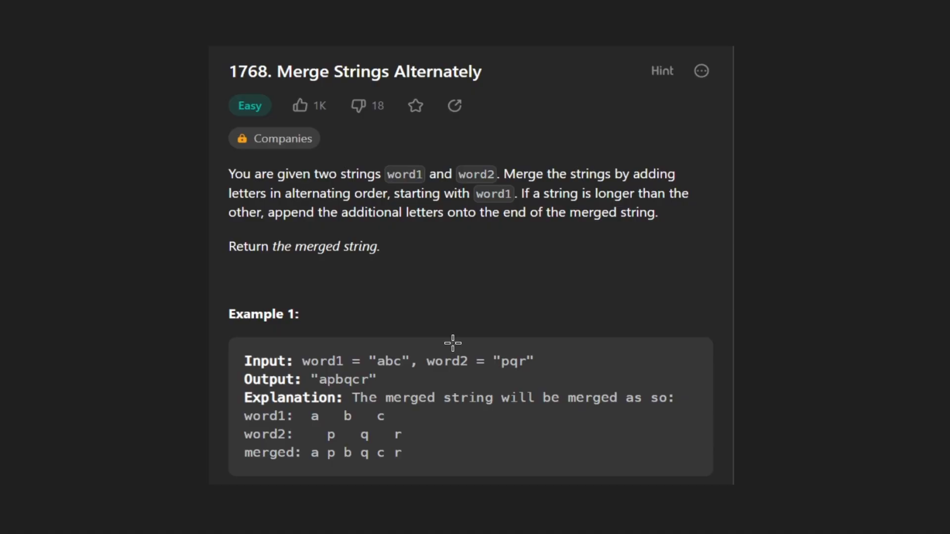
pyautogui.moveTo(381, 186)
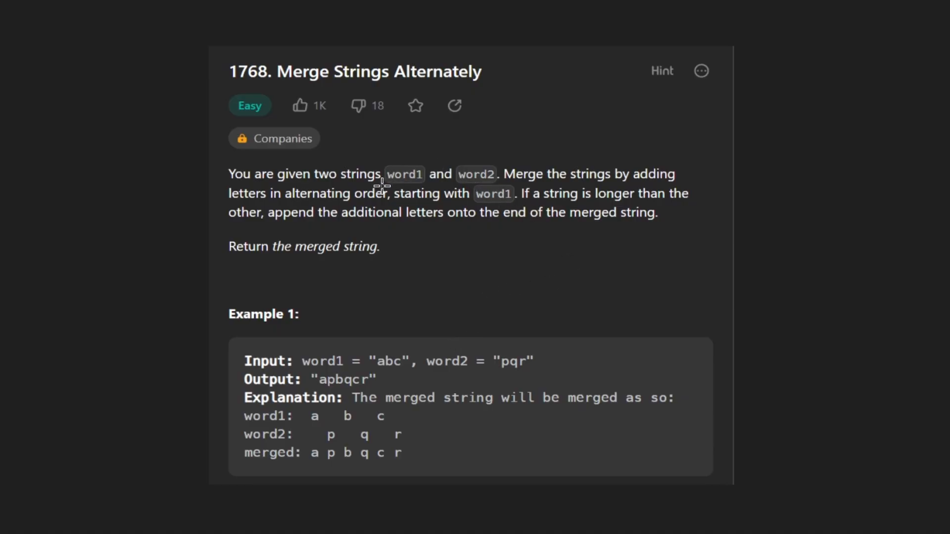
pyautogui.moveTo(411, 269)
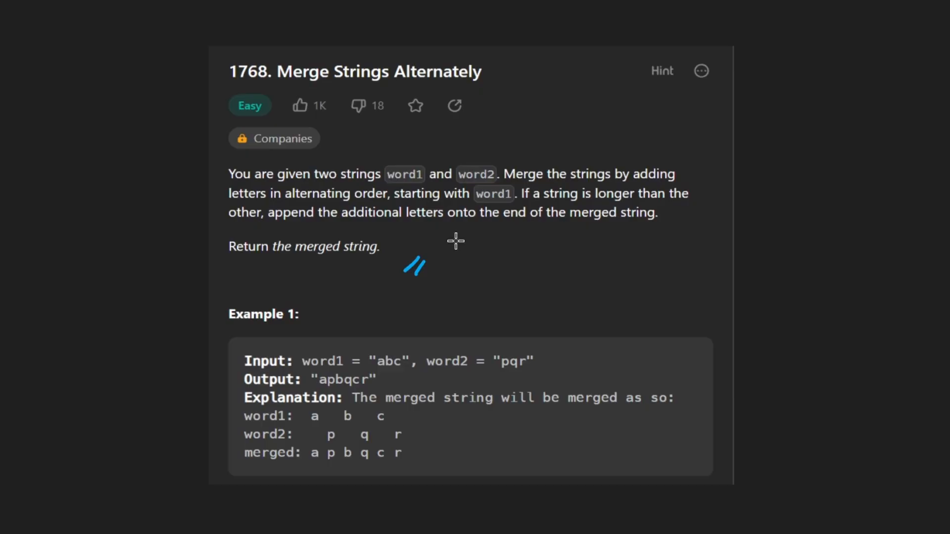
pyautogui.moveTo(395, 343)
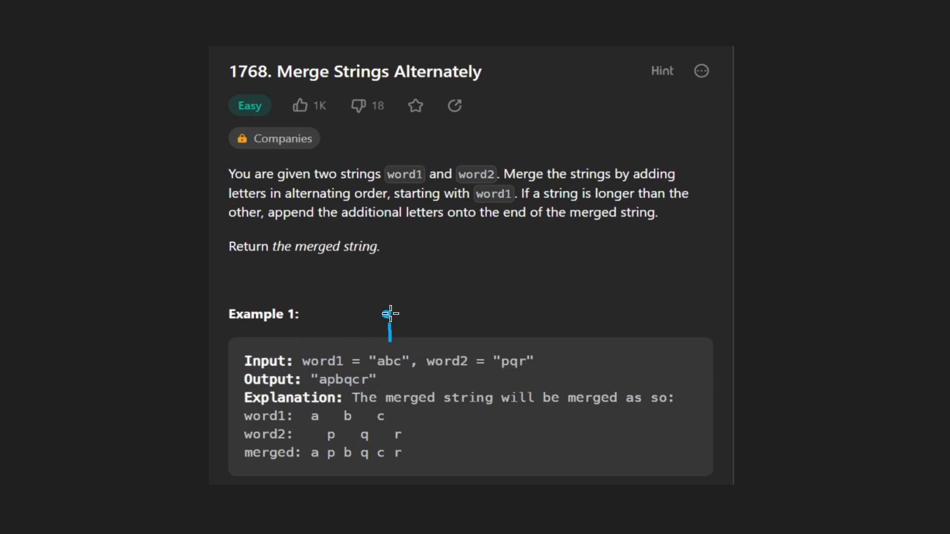
pyautogui.moveTo(515, 329)
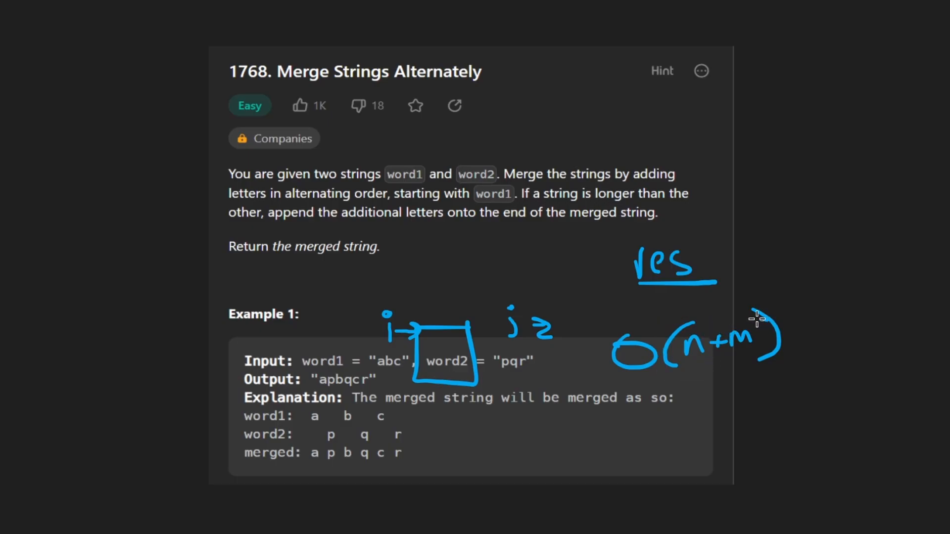
pyautogui.moveTo(340, 381)
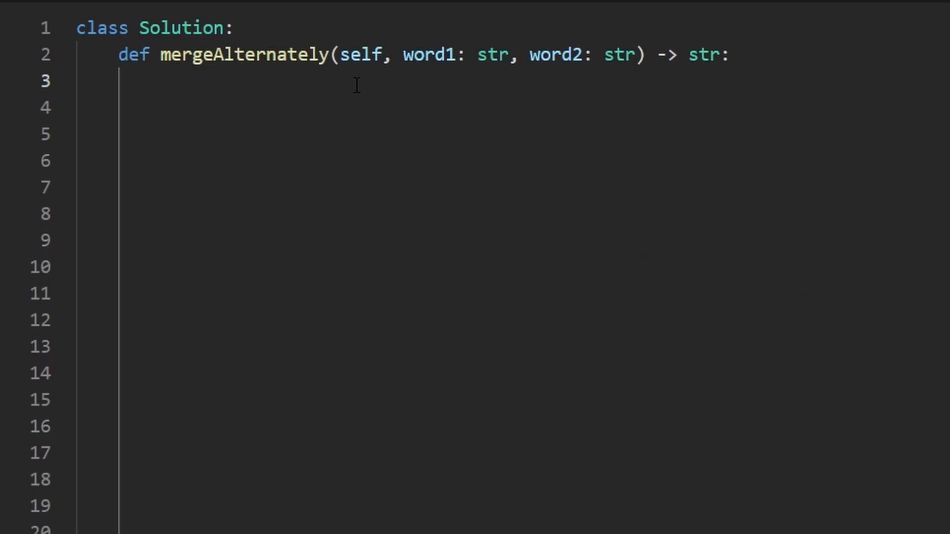
# Initialize pointers i, j = 0, 0 and res as an empty list
pyautogui.write('i, j = 0,')
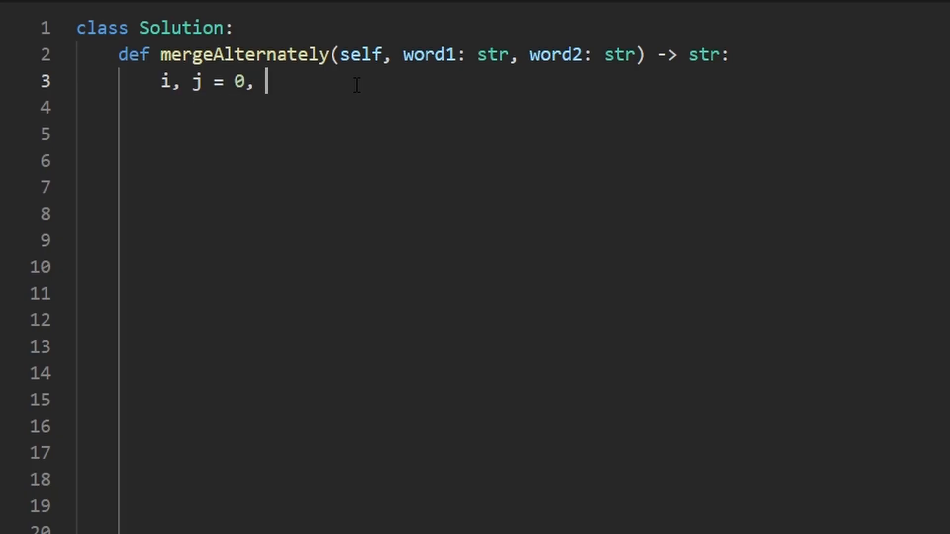
pyautogui.write('0')
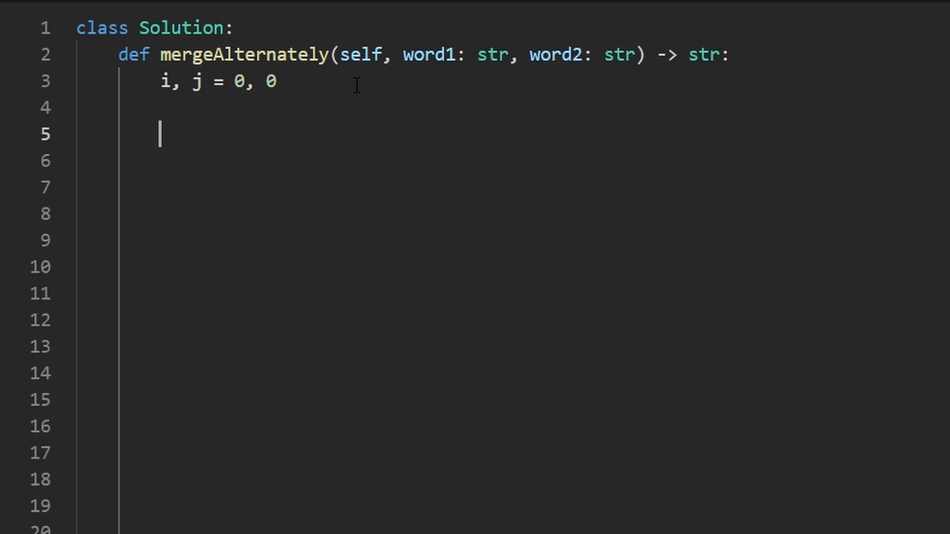
pyautogui.write('res')
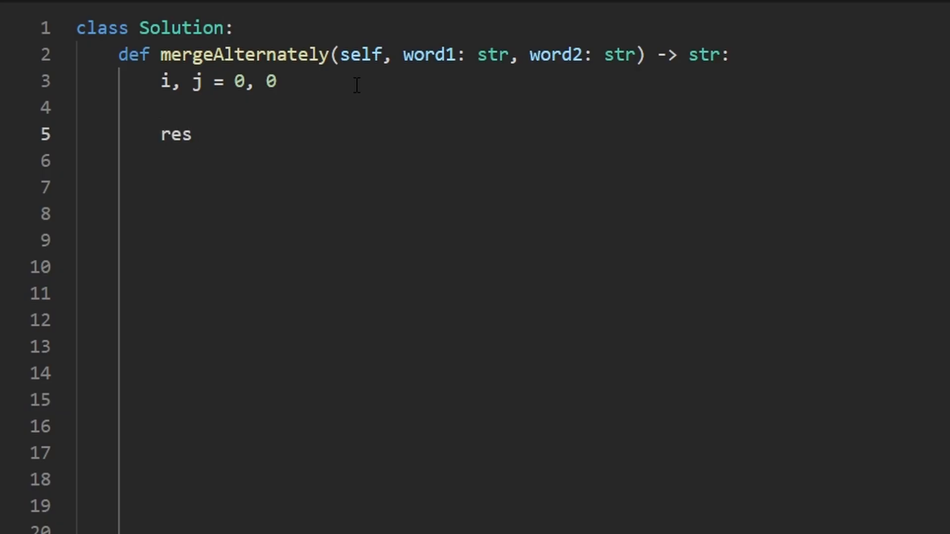
pyautogui.write('= ""')
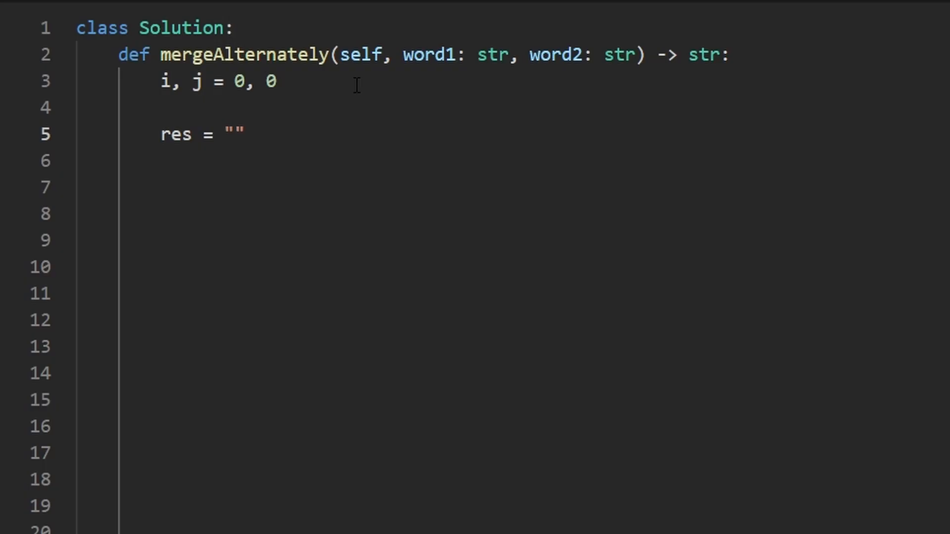
pyautogui.press('Backspace')
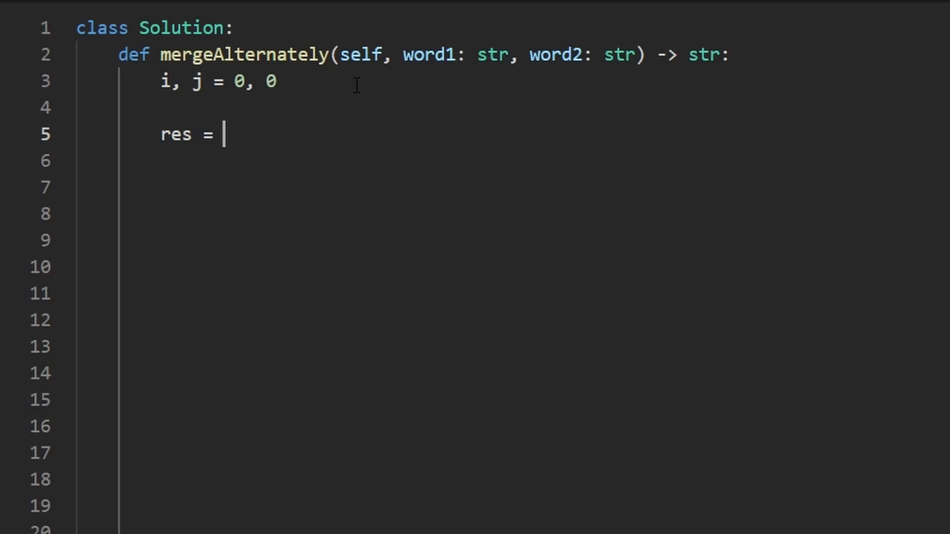
pyautogui.write('[]')
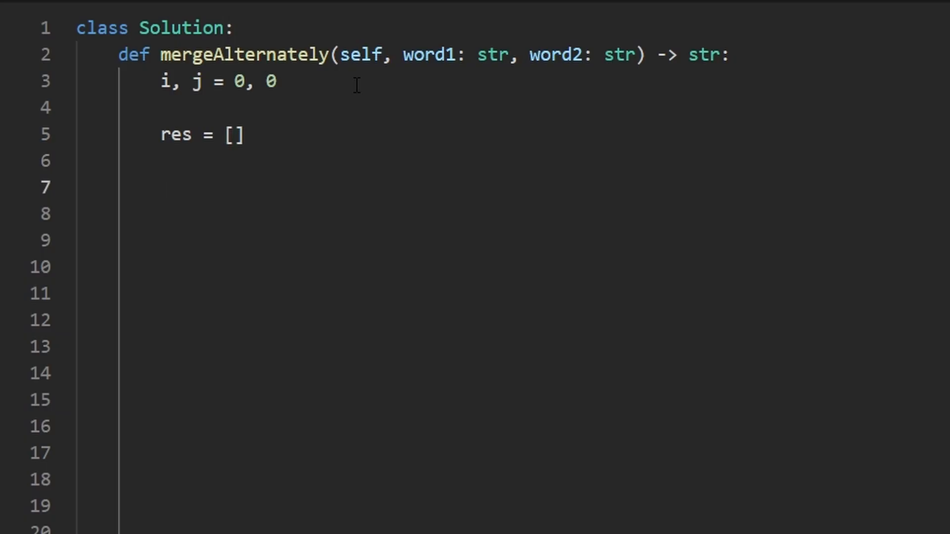
# Add return "".join(res) with a blank line above it
pyautogui.write('return ""')
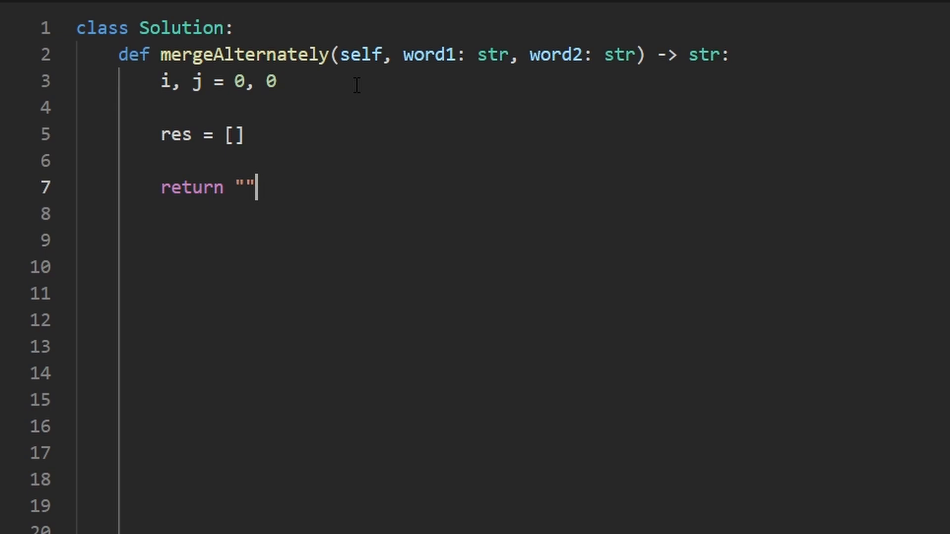
pyautogui.write('.join()')
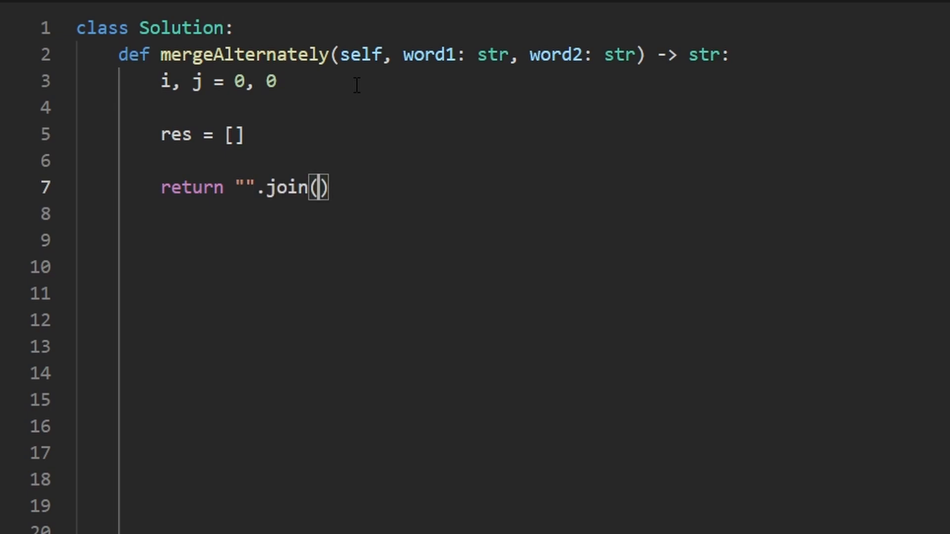
pyautogui.write('res')
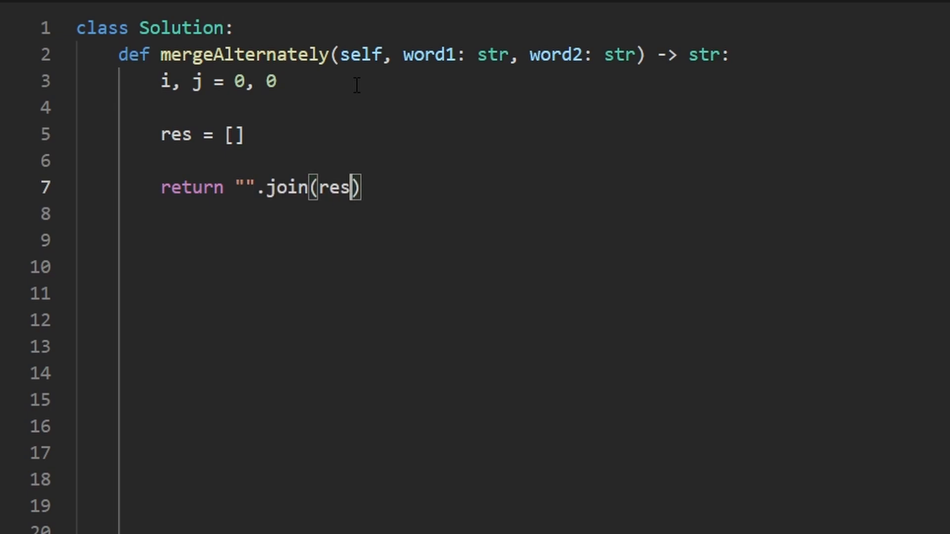
pyautogui.doubleClick(330, 186)
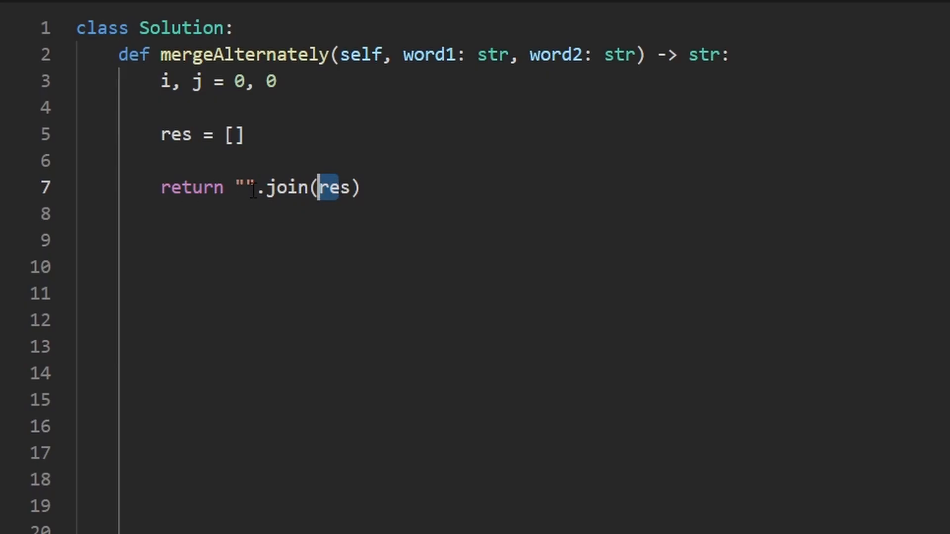
pyautogui.click(249, 186)
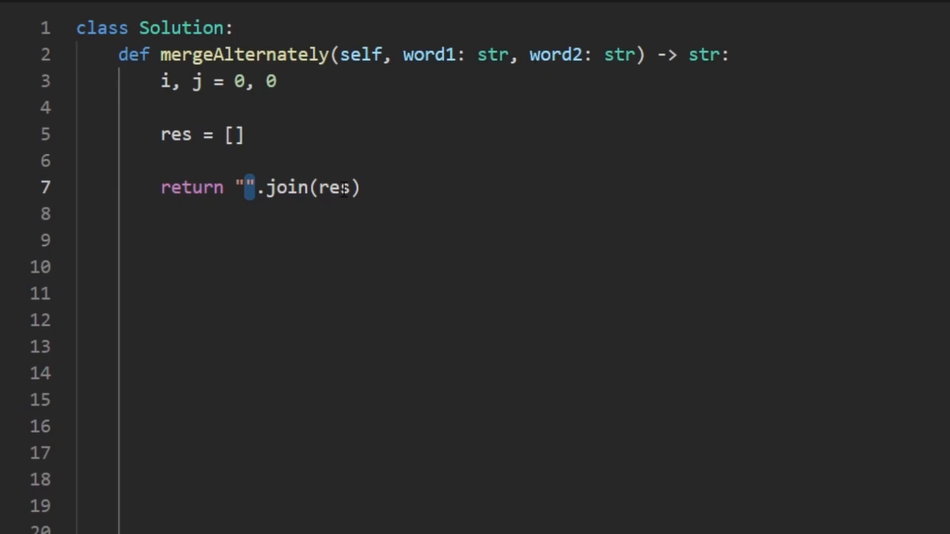
pyautogui.press('enter')
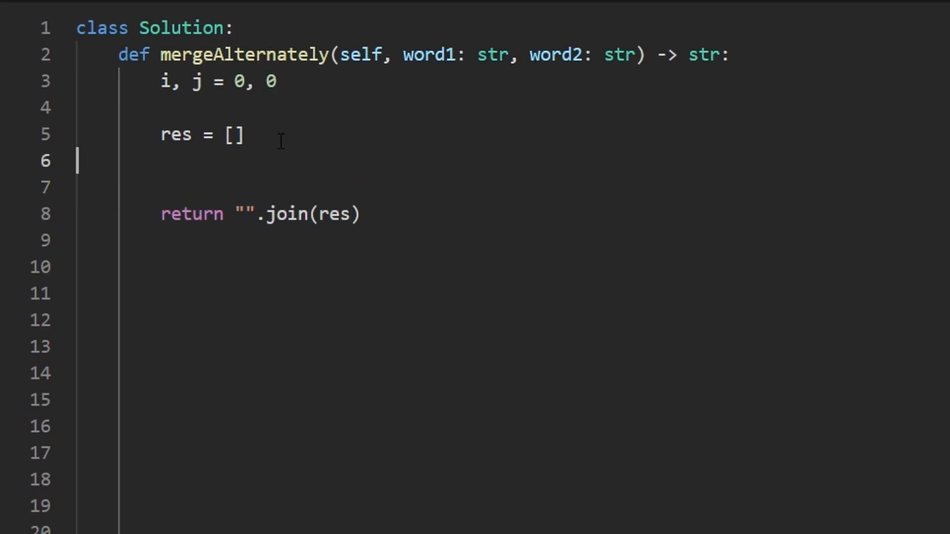
# Write the loop header while i < len(word1) and j < len(word2):
pyautogui.click(160, 160)
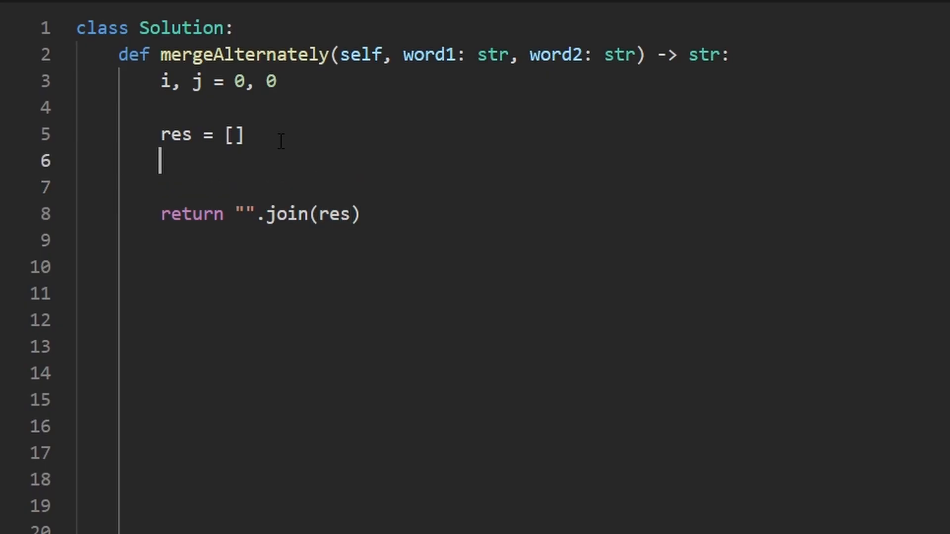
pyautogui.write('while i')
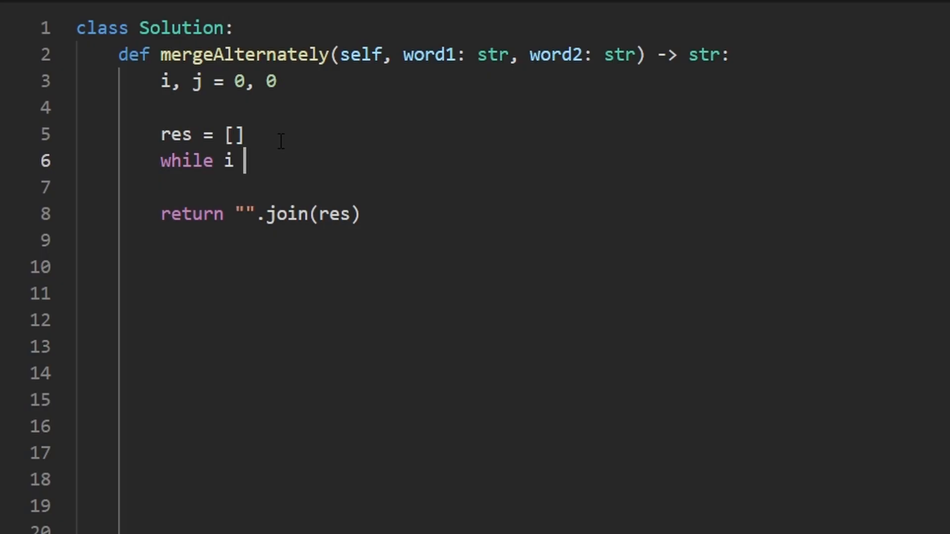
pyautogui.write('< len(word1')
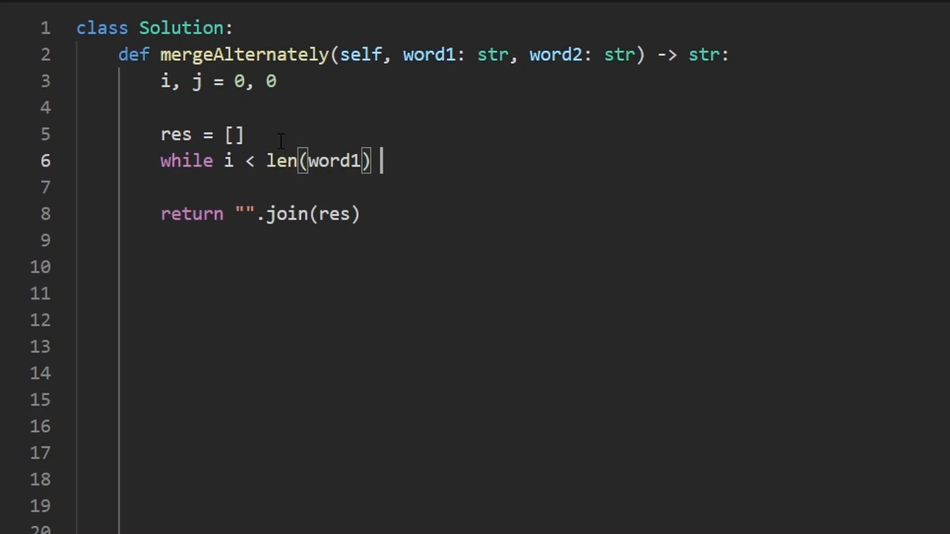
pyautogui.write('and j')
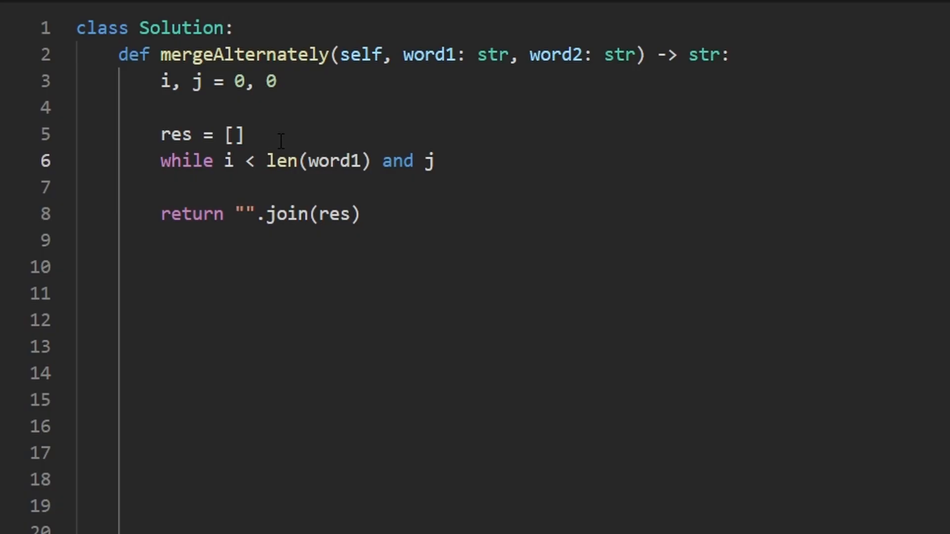
pyautogui.write('< len(word)')
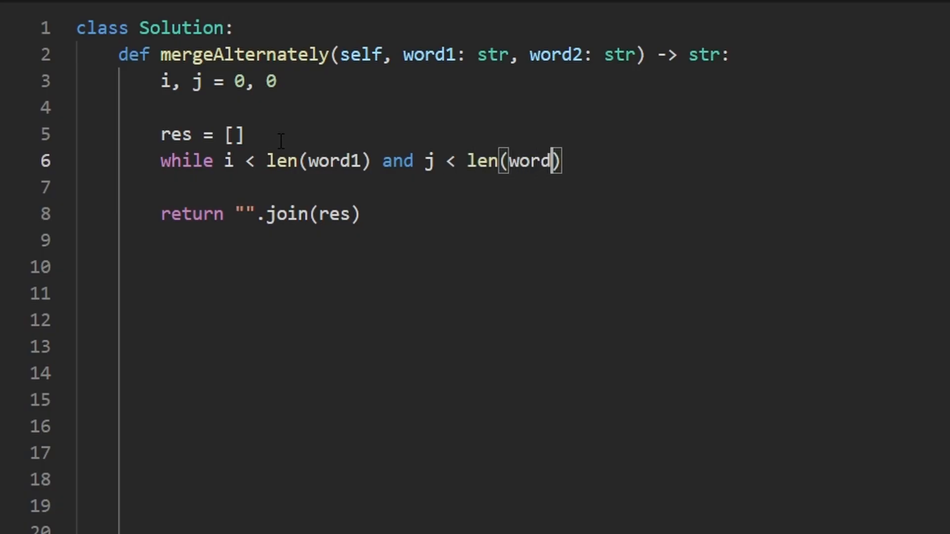
pyautogui.write('2):')
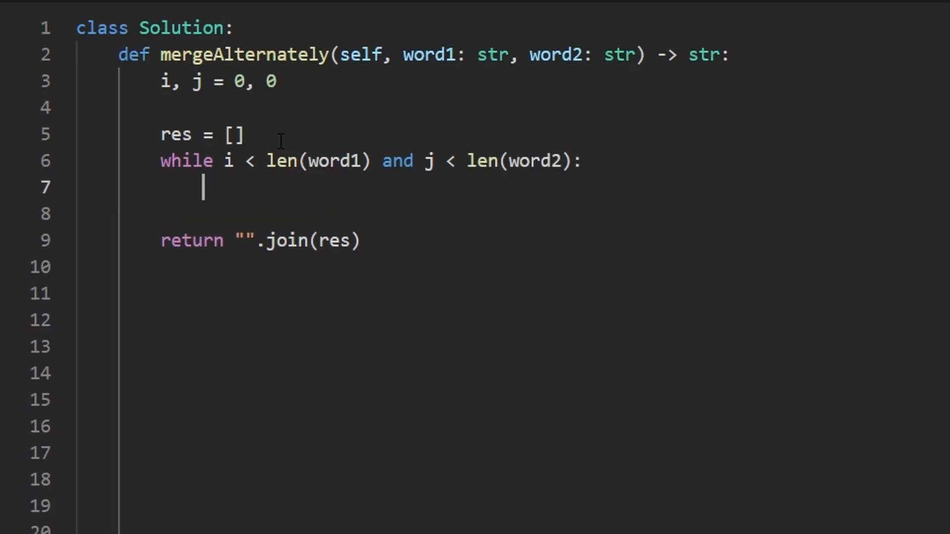
# Fill the loop body with appends of word1[i] and word2[j] and pointer increments
pyautogui.write('w')
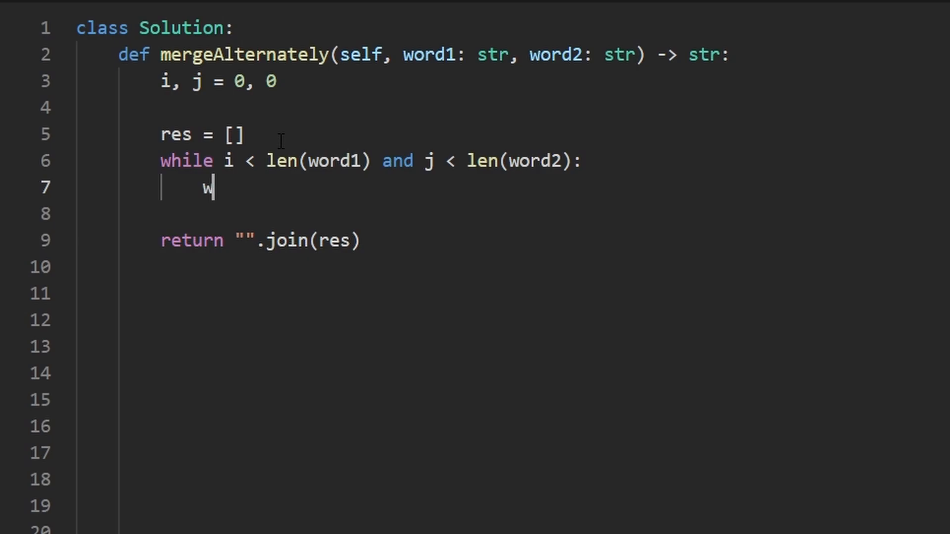
pyautogui.write('ord1')
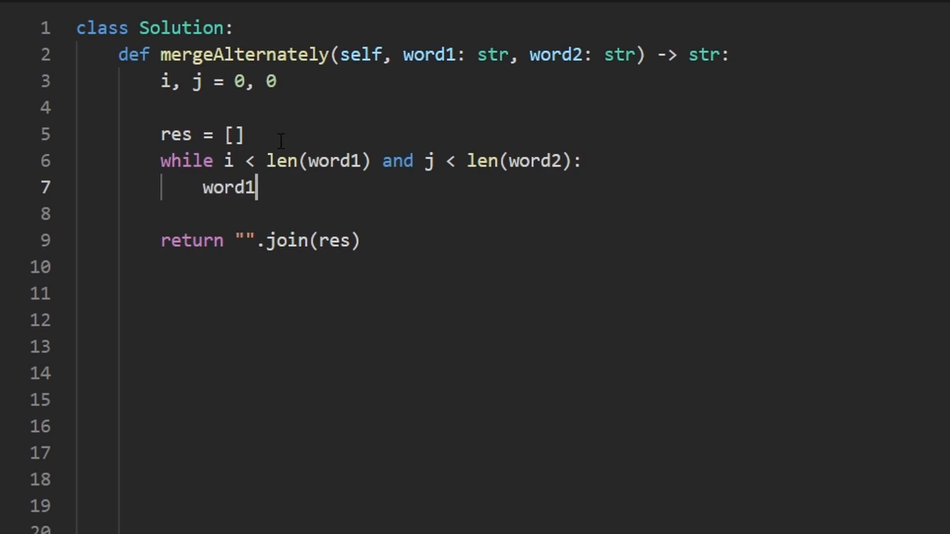
pyautogui.write('[i]')
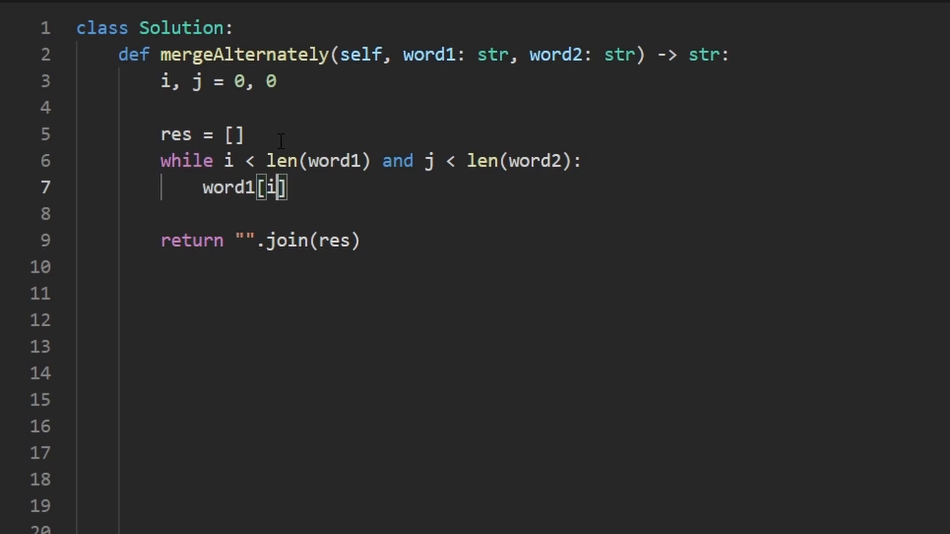
pyautogui.write('res.append(')
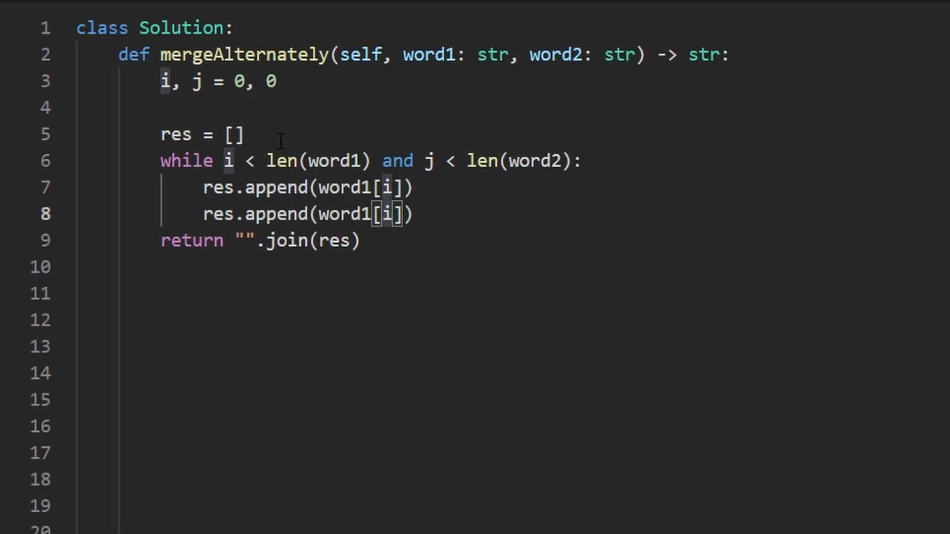
pyautogui.write('word2[j]')
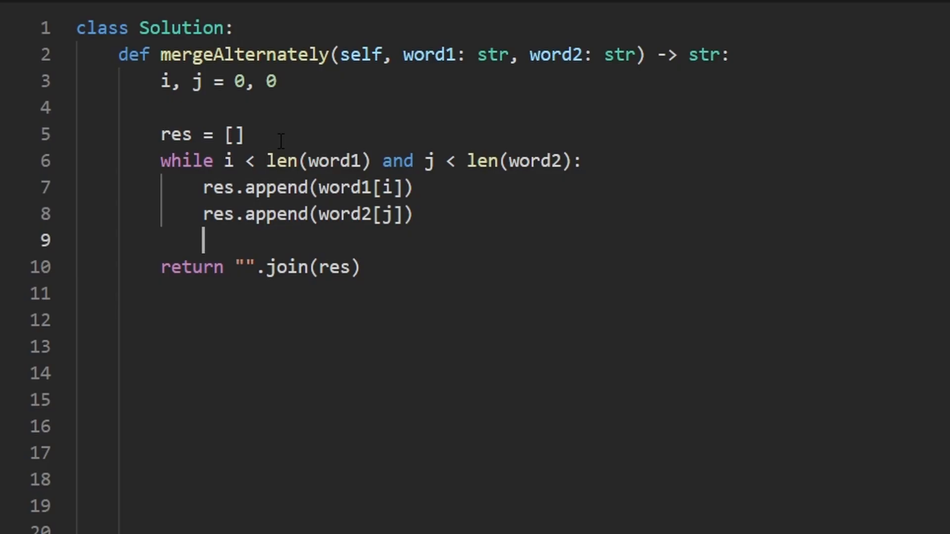
pyautogui.write('i')
pyautogui.write('j')
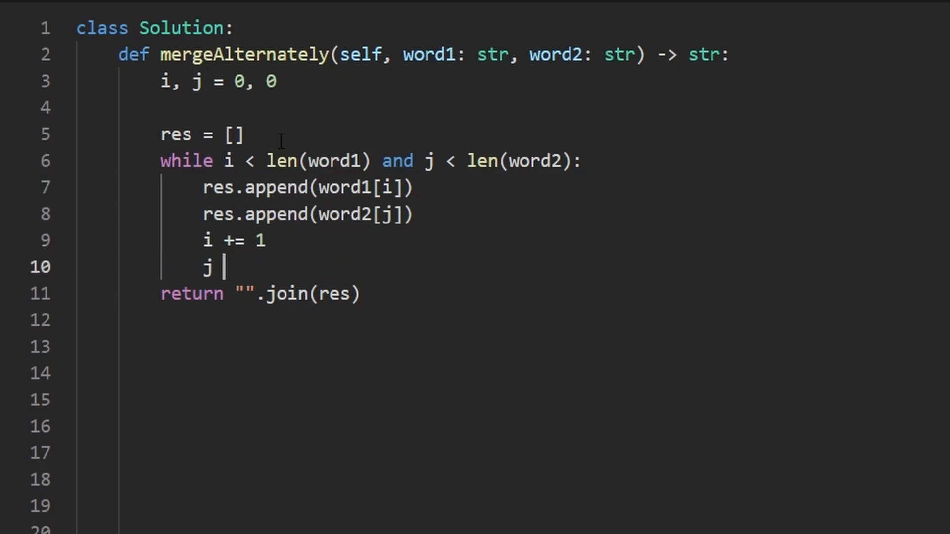
pyautogui.write('+= 1')
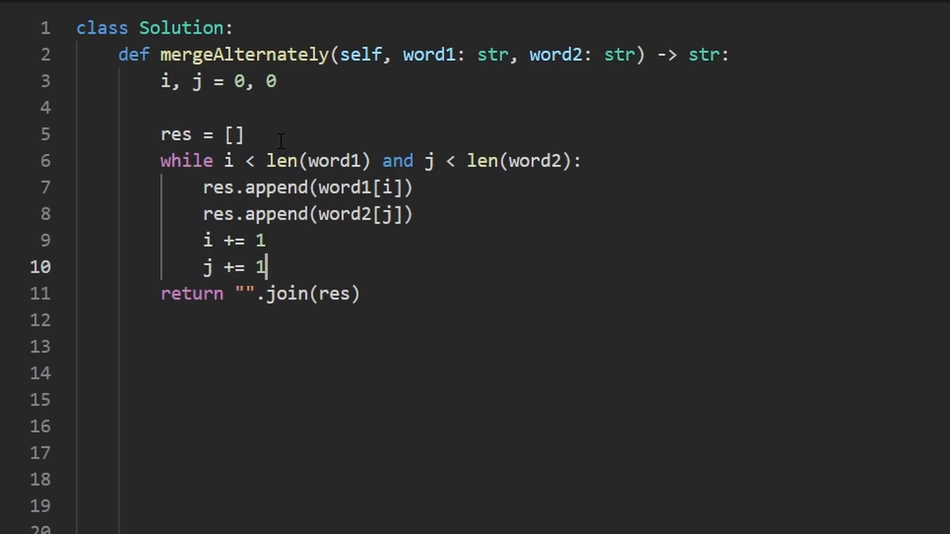
pyautogui.press('enter')
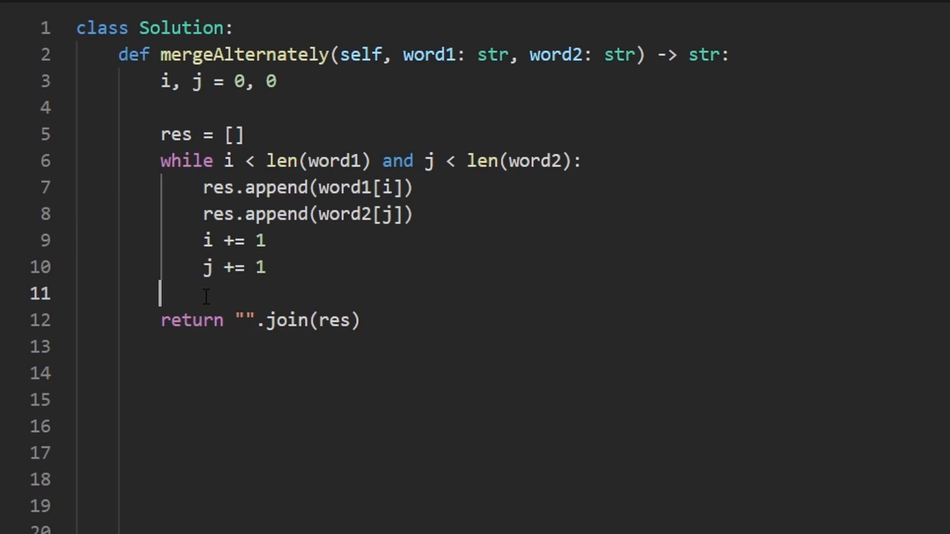
# After the loop, add res += word1[i:] for the leftover characters
pyautogui.write('res +=')
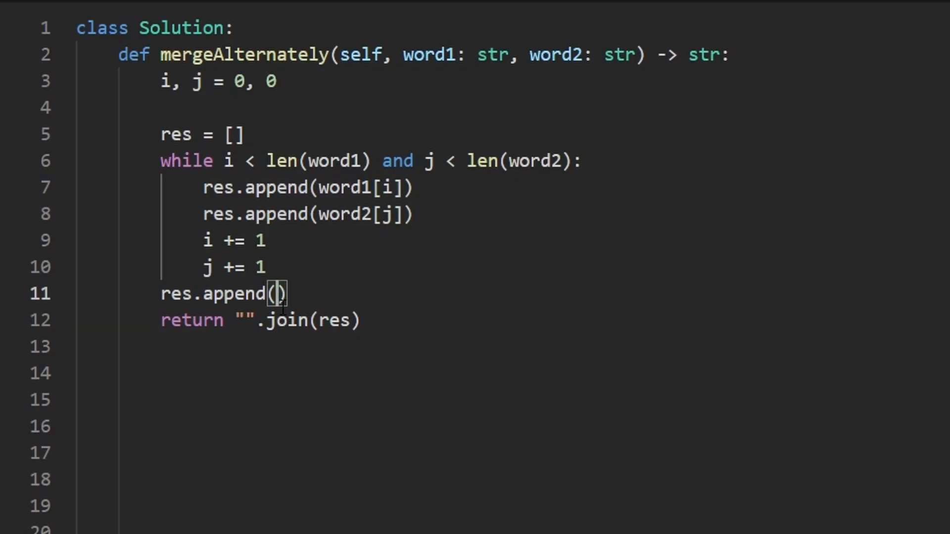
pyautogui.write('word')
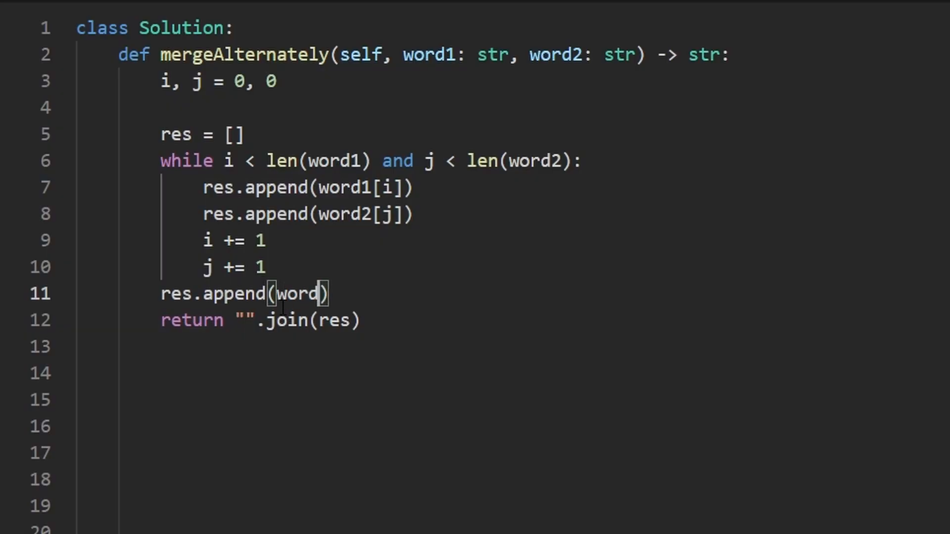
pyautogui.write('1[j')
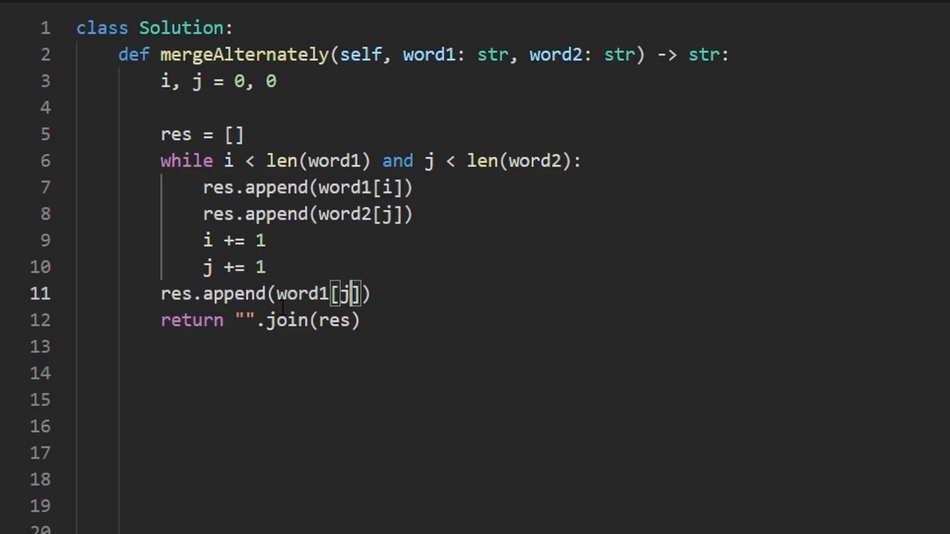
pyautogui.write('i:')
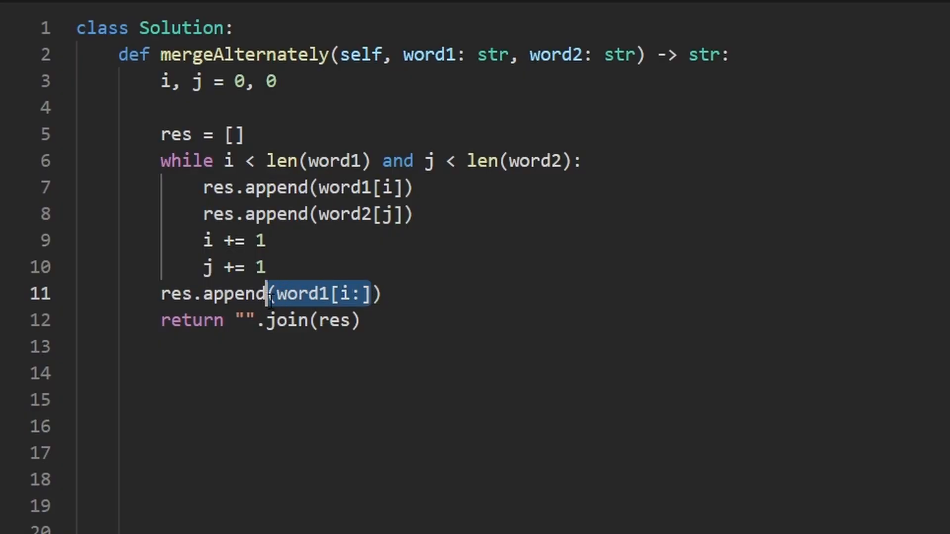
# Duplicate the leftover line and change its index to j
pyautogui.click(394, 294)
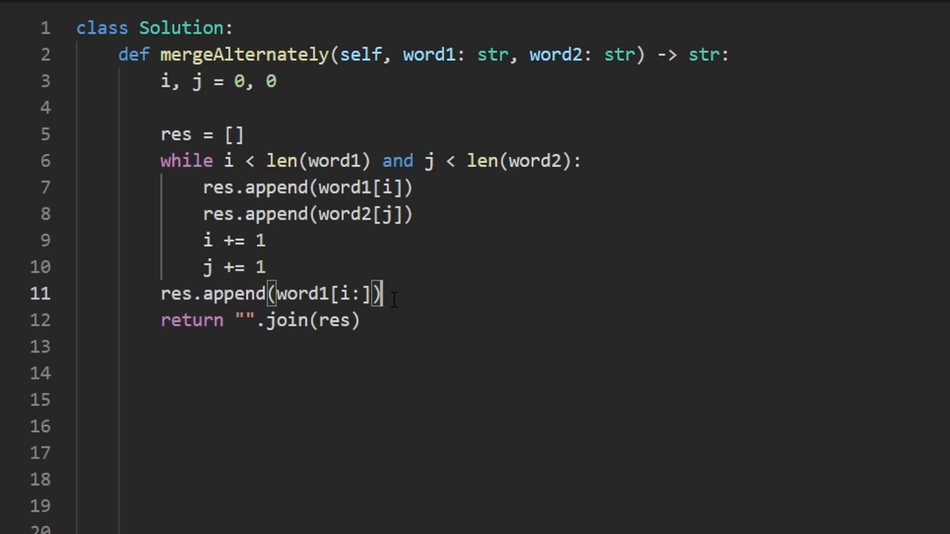
pyautogui.doubleClick(345, 295)
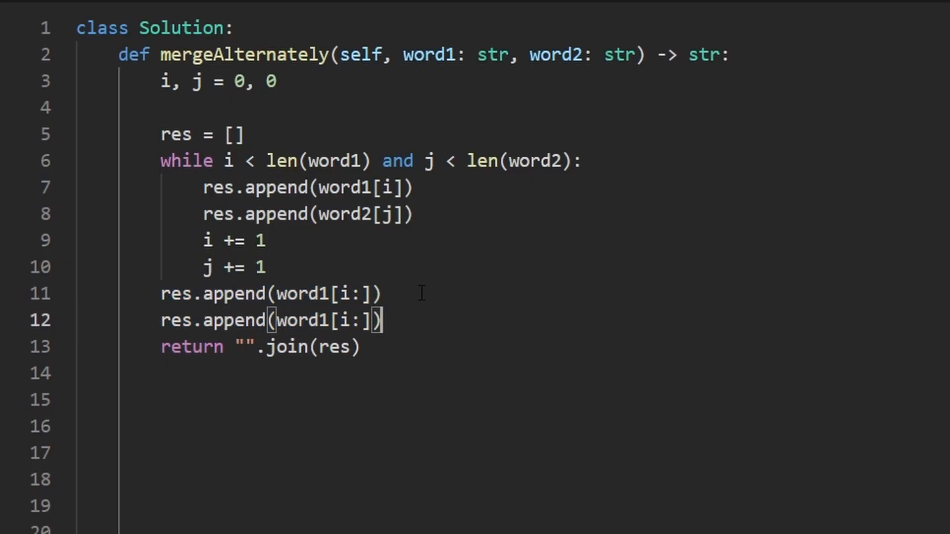
pyautogui.click(343, 320)
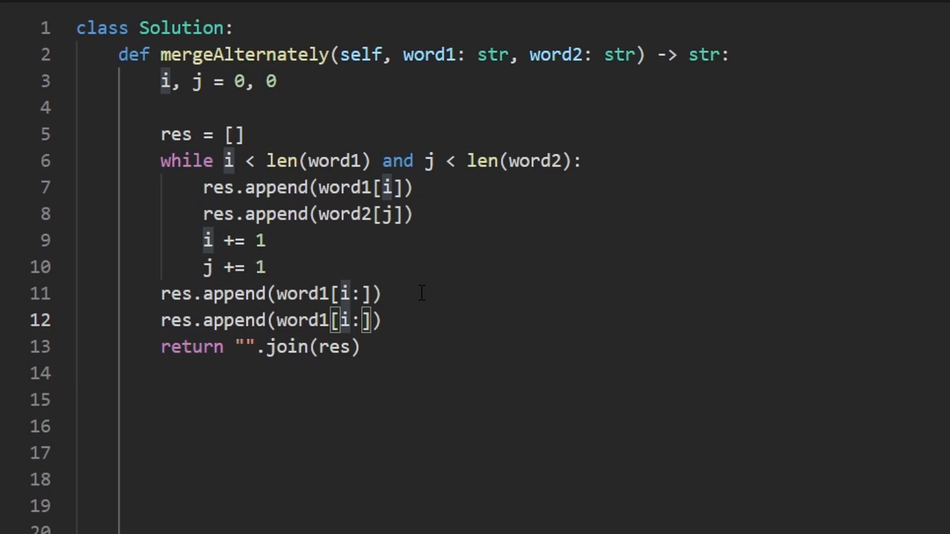
pyautogui.write('j')
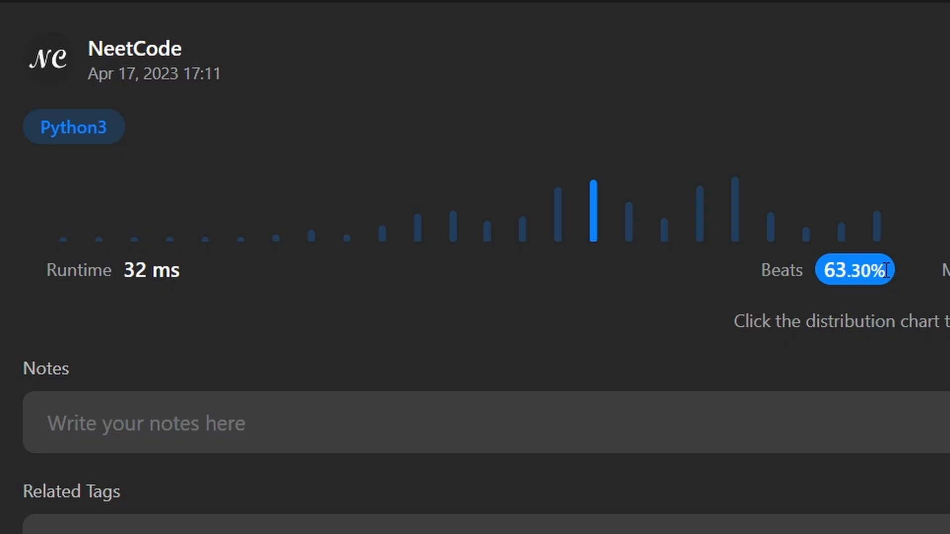
pyautogui.moveTo(936, 243)
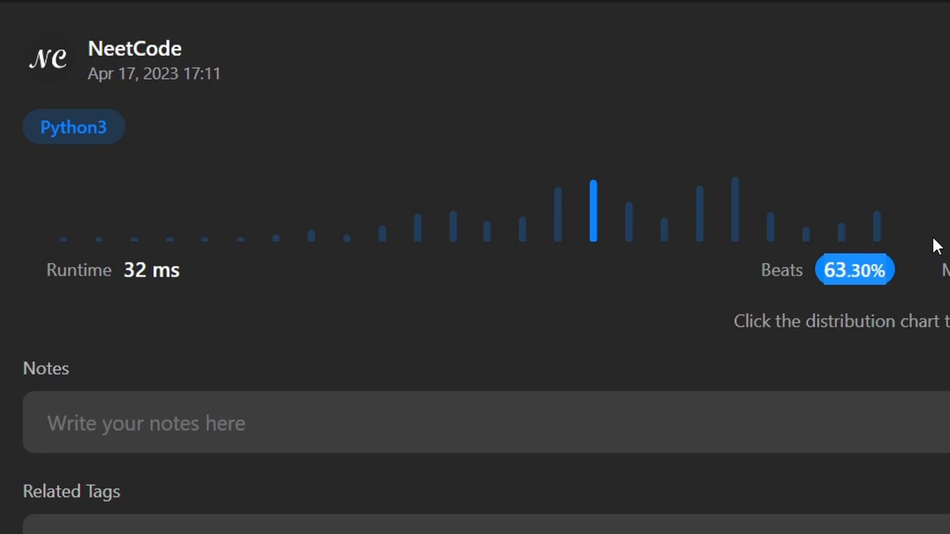